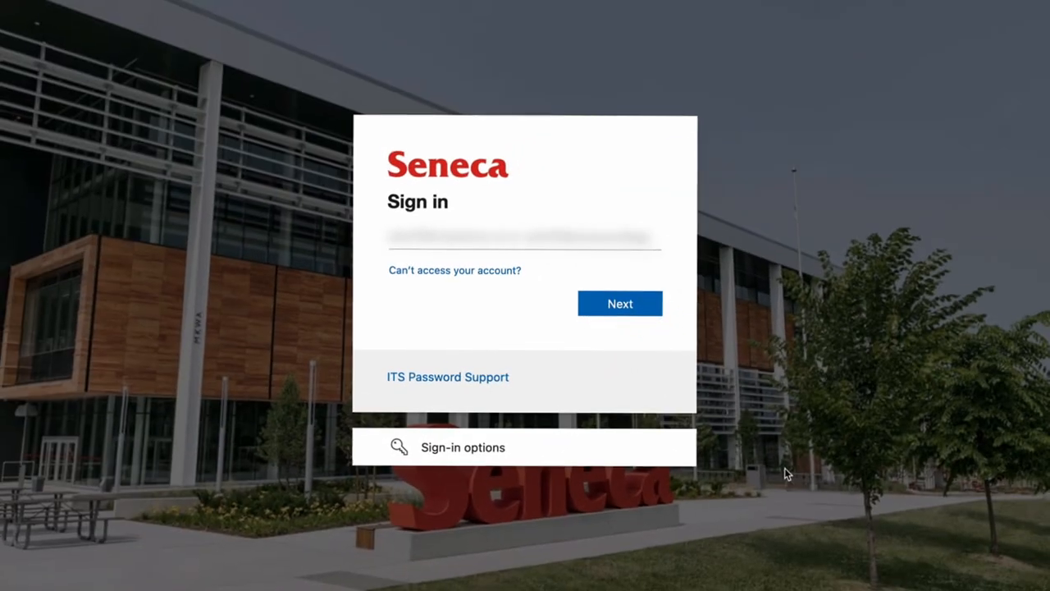
Step: Submit the Seneca account name and move on to the password step
left_click(524, 237)
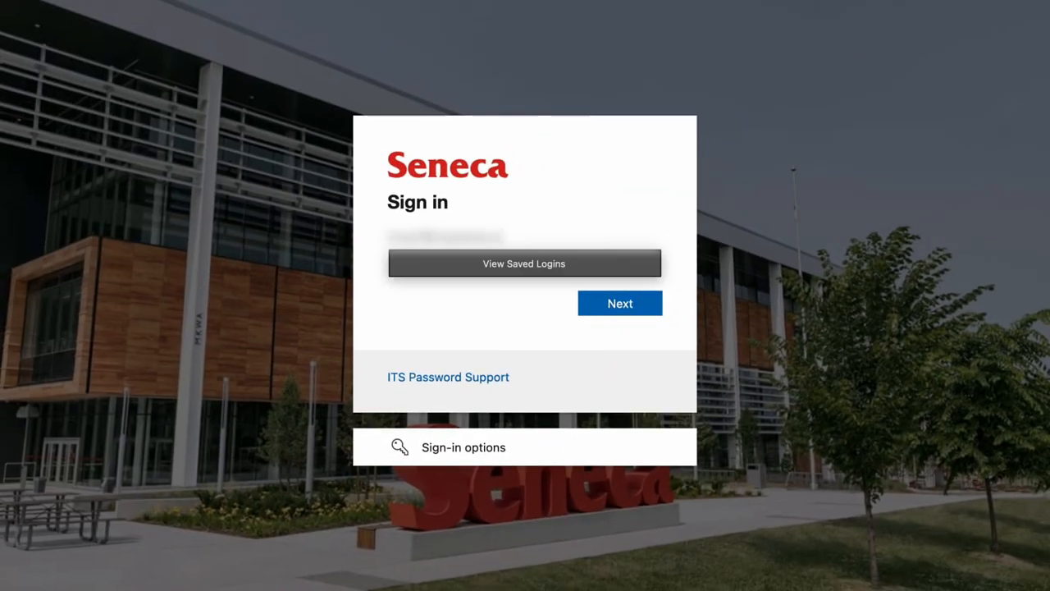
left_click(620, 303)
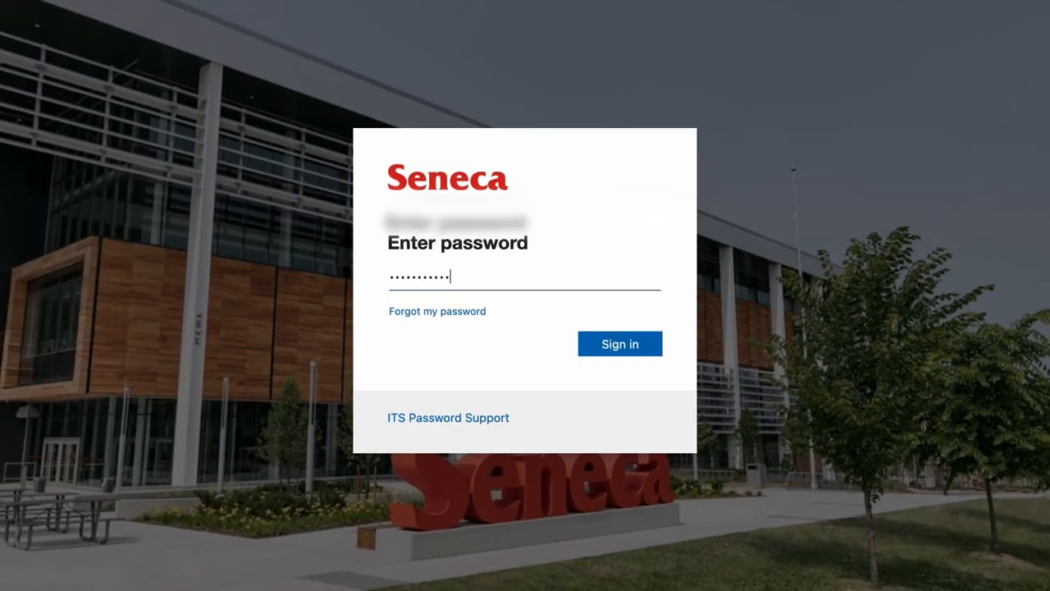
Step: Finish signing in and display October 2023 in the Calendar month view
left_click(619, 344)
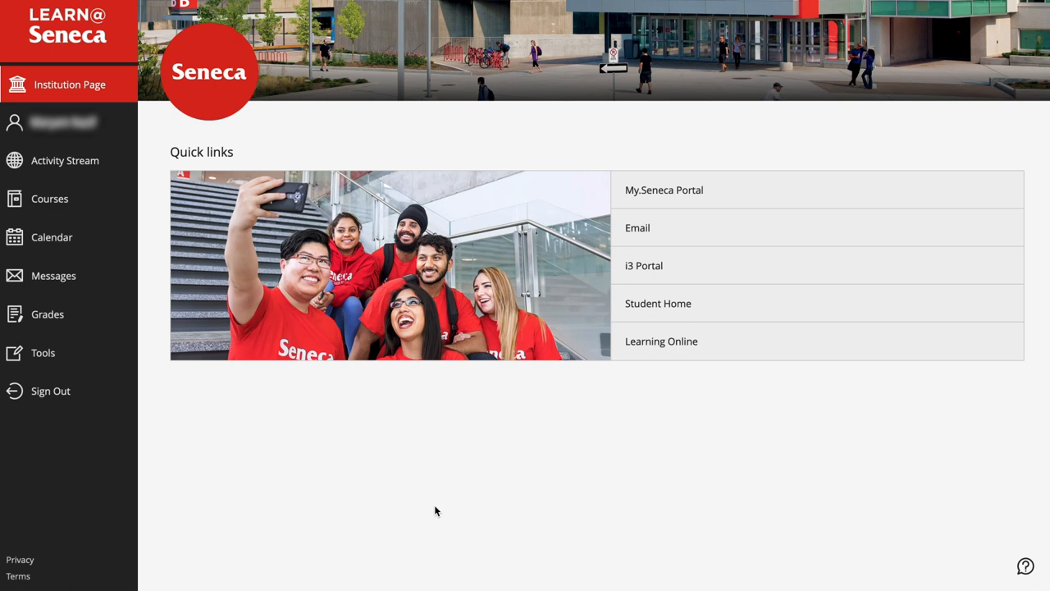
mouse_move(51, 237)
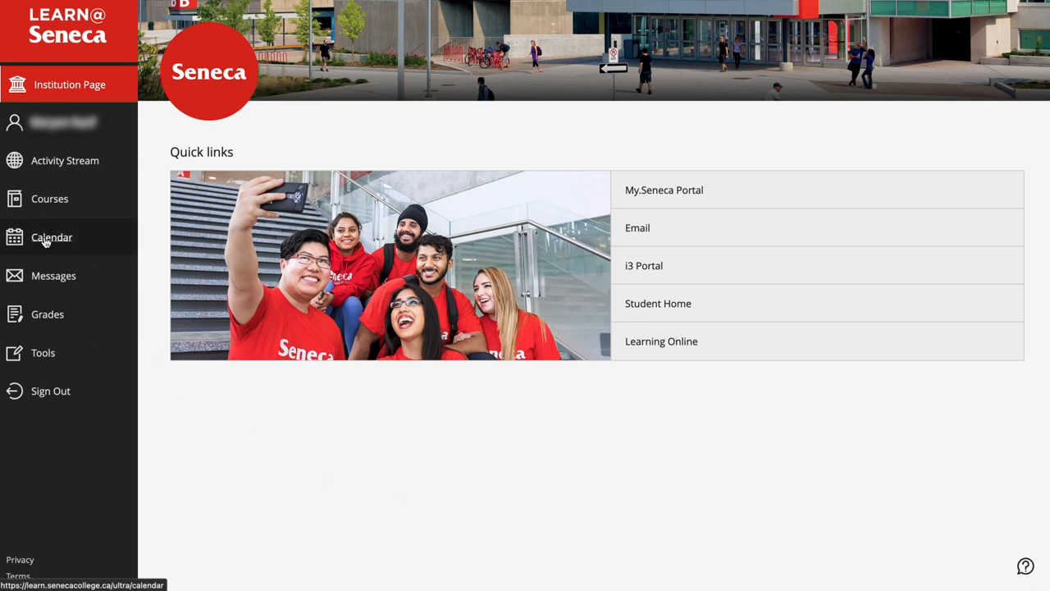
left_click(51, 237)
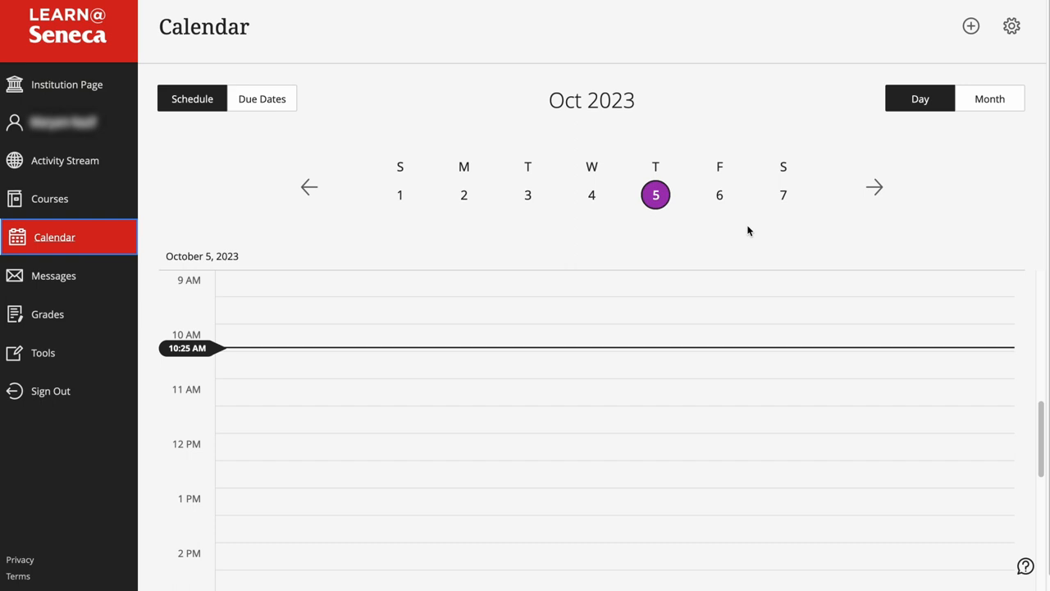
left_click(989, 98)
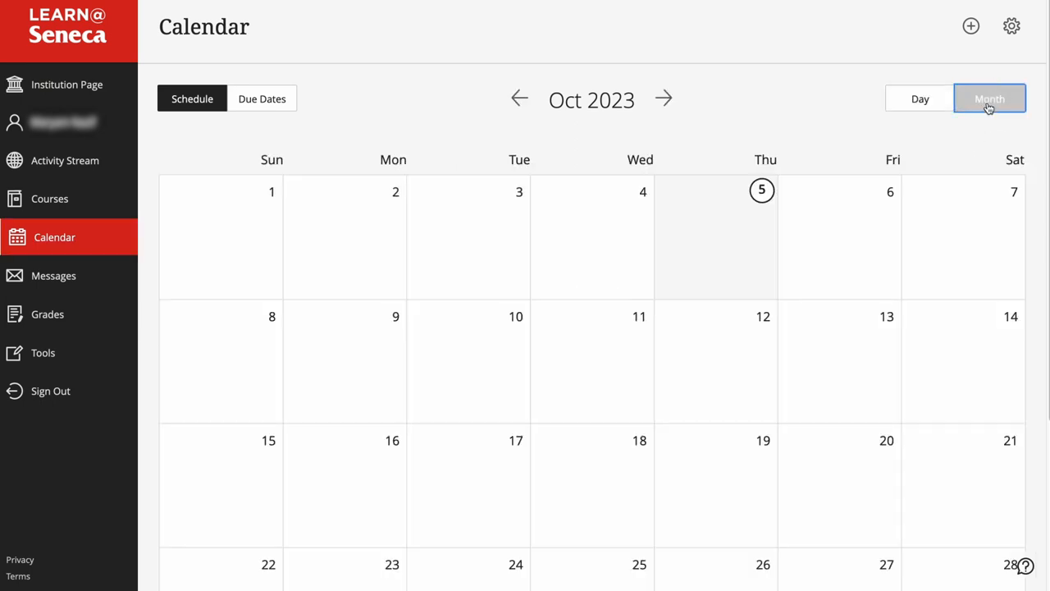
mouse_move(971, 26)
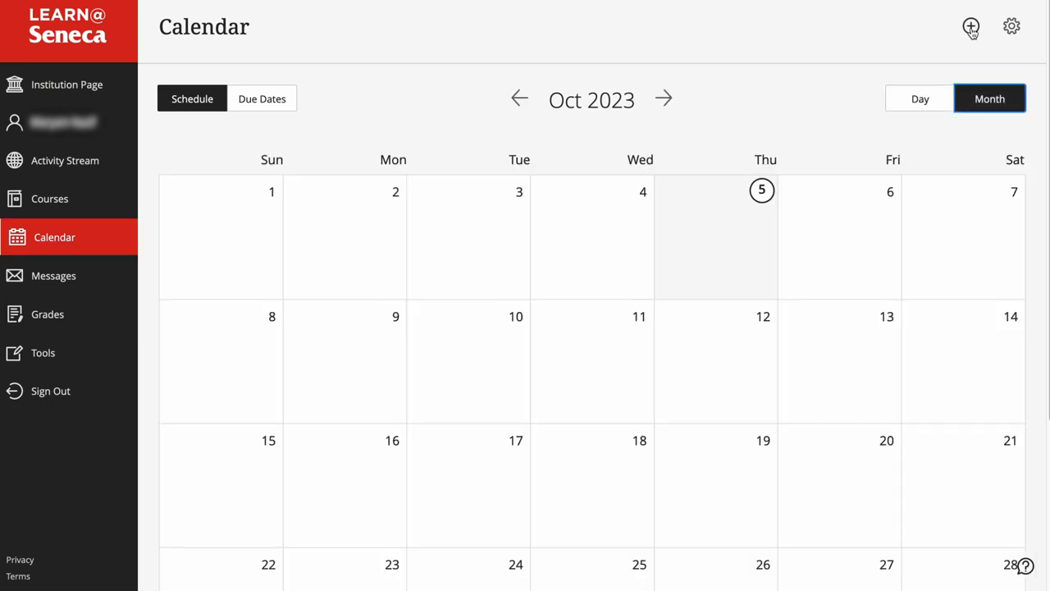
Step: Create and save an 'Exam' event from 10/9/23 to 10/11/23 at Newnham Campus
left_click(971, 26)
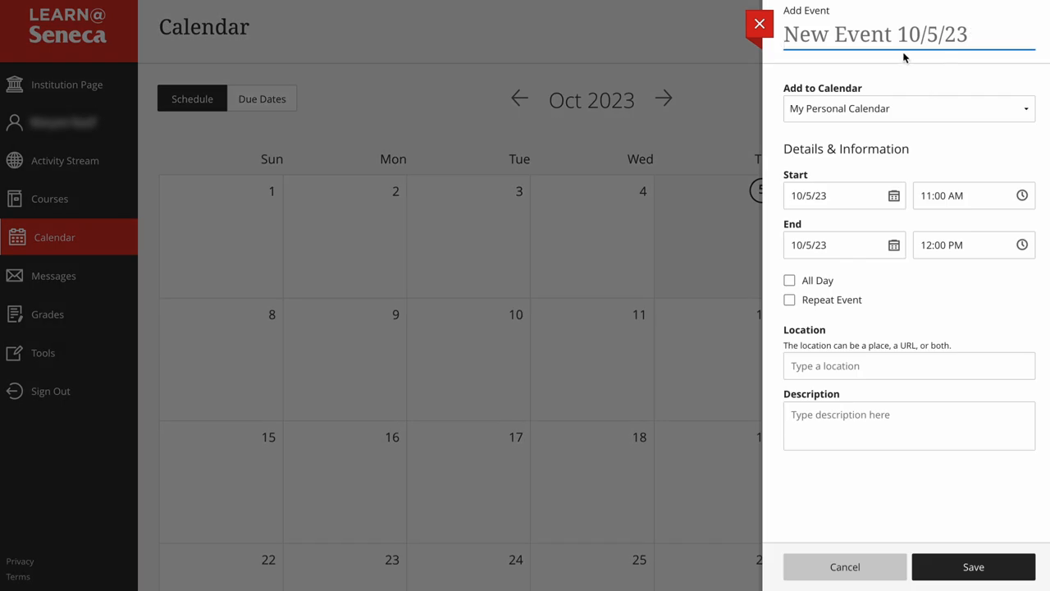
type("Exam")
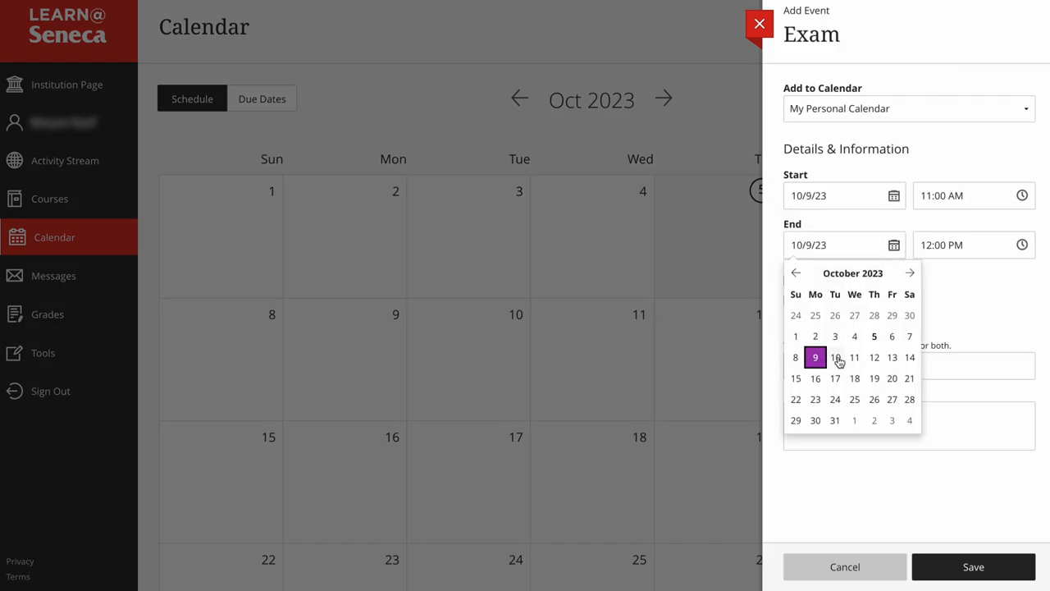
left_click(854, 357)
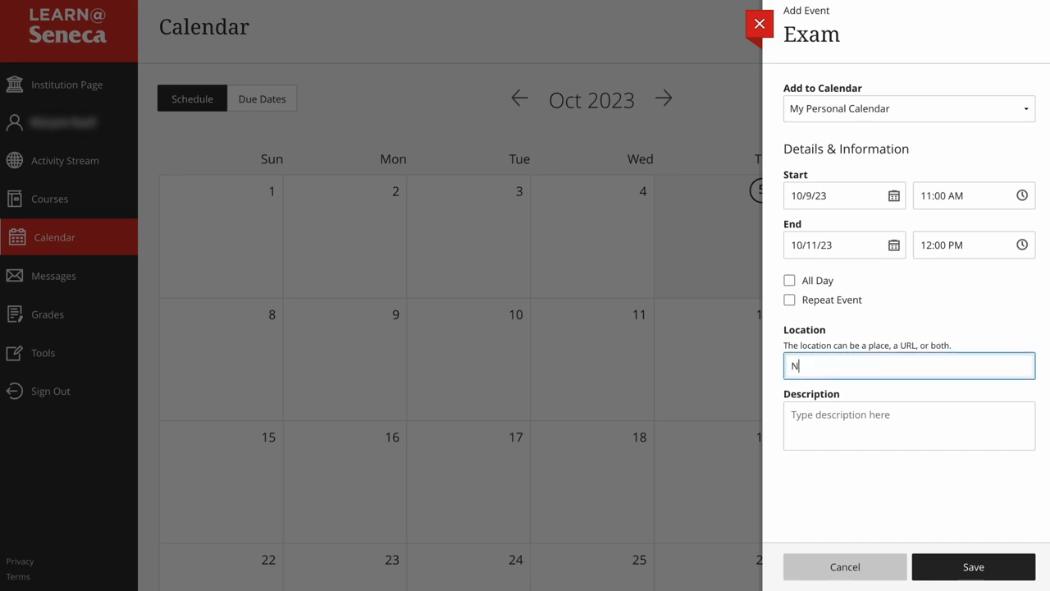
type("ewnham Cam")
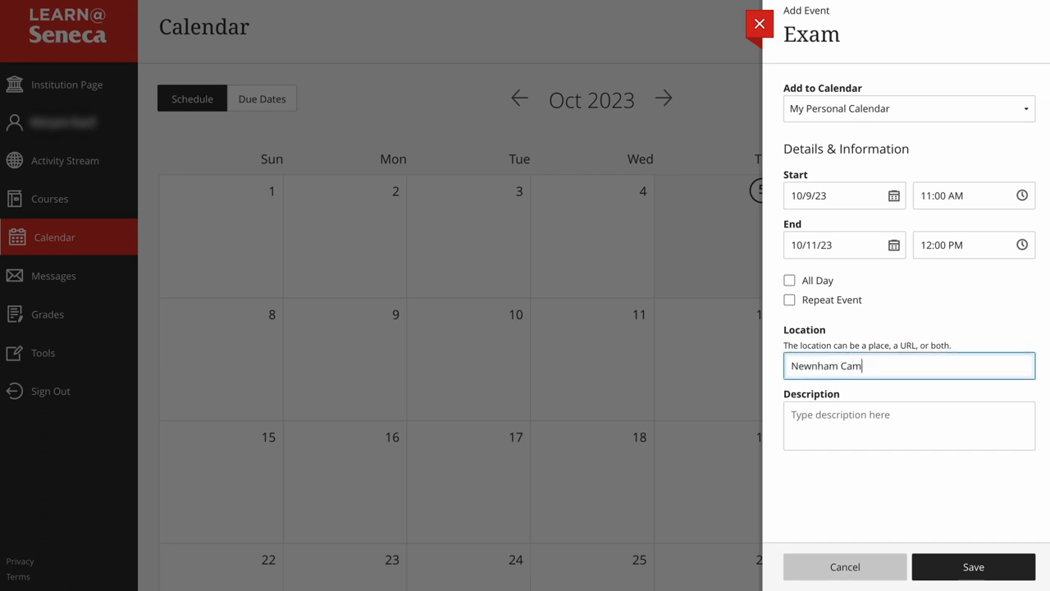
type("pus")
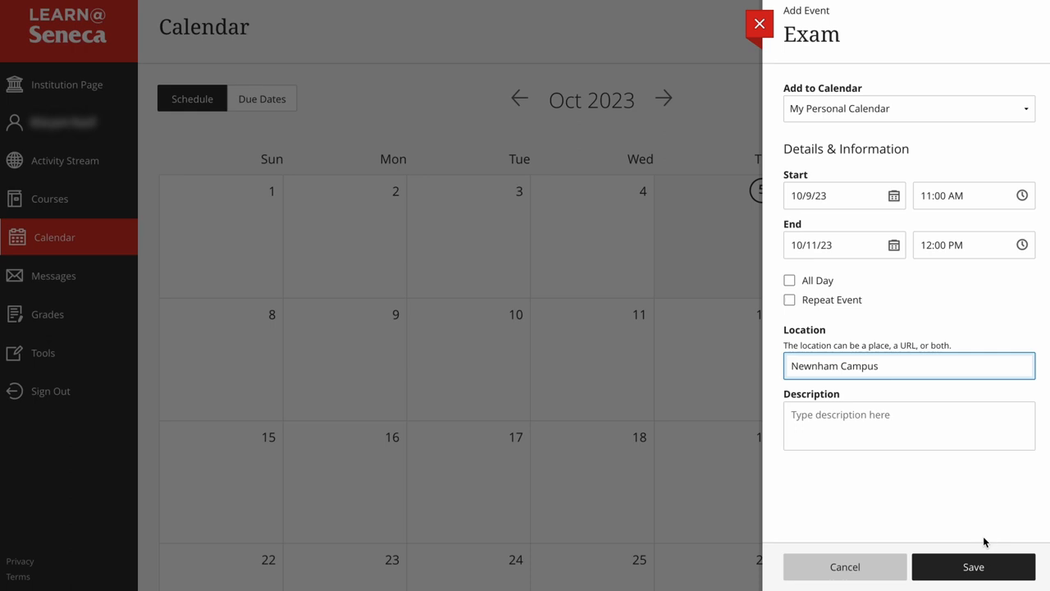
left_click(973, 567)
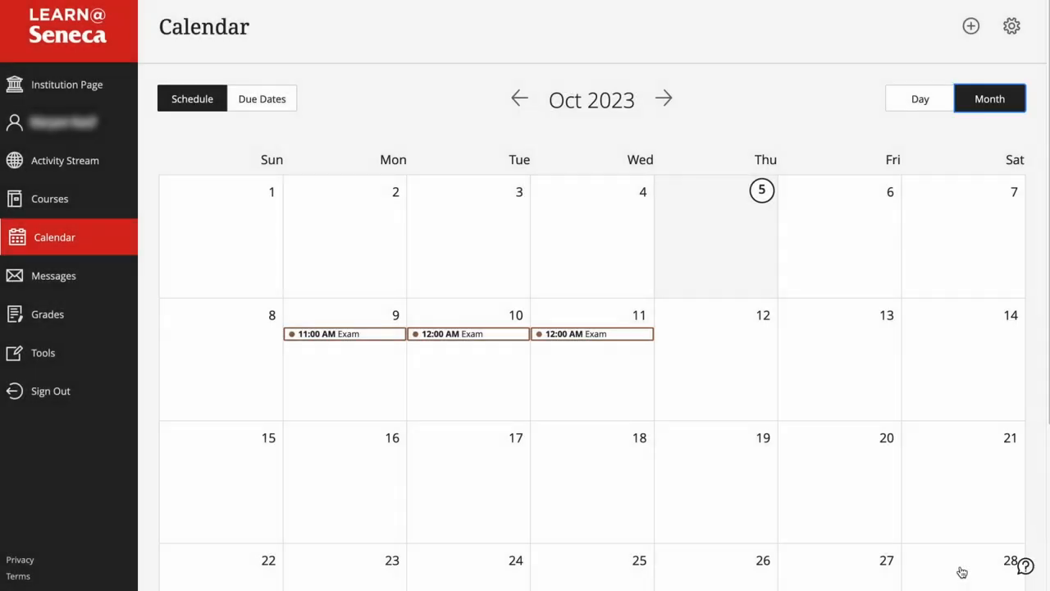